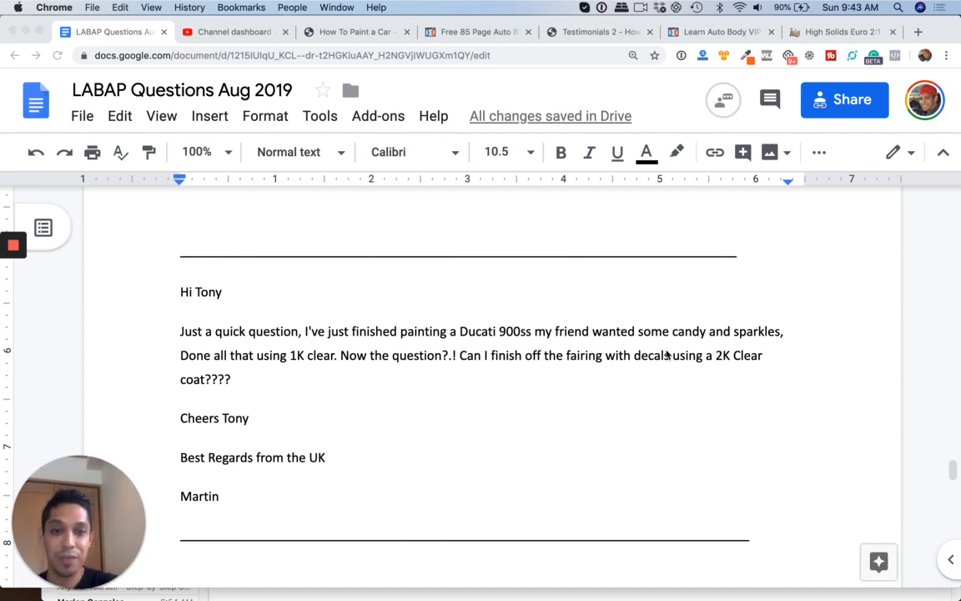
{"action": "mouse_move", "coordinate": [642, 409]}
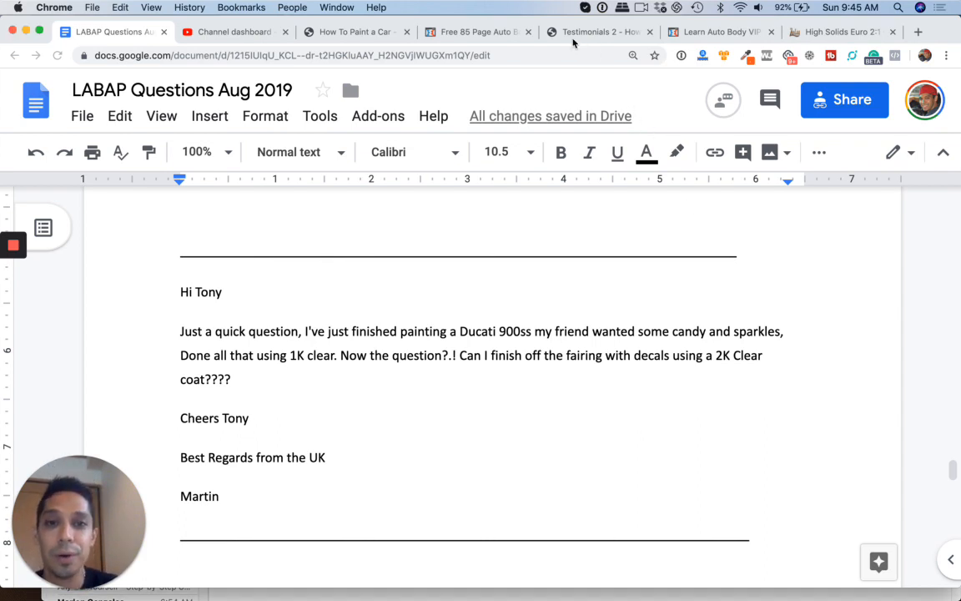
Switch from the LABAP Questions doc to the VIP member testimonials page.
{"action": "left_click", "coordinate": [598, 32]}
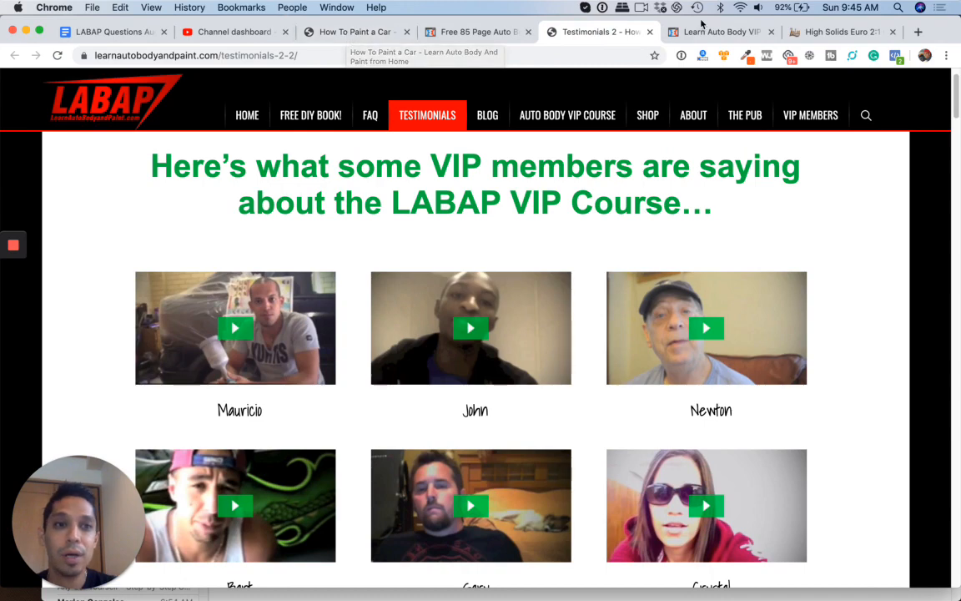
Show the Tamco HC-2104 High Solids Euro 2:1 clearcoat kit page and its five-star customer review.
{"action": "left_click", "coordinate": [835, 32]}
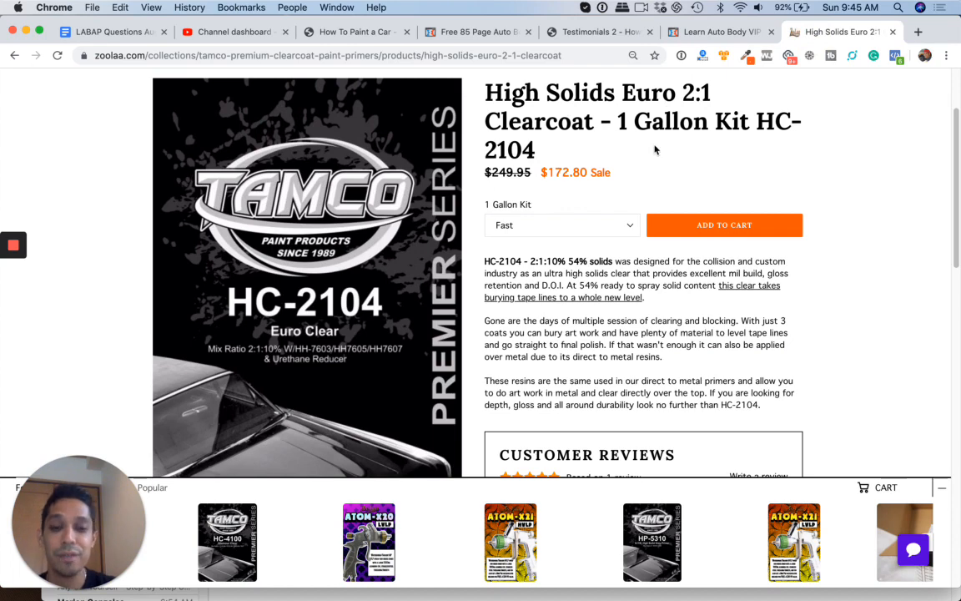
{"action": "scroll", "scroll_direction": "up", "scroll_amount": 3}
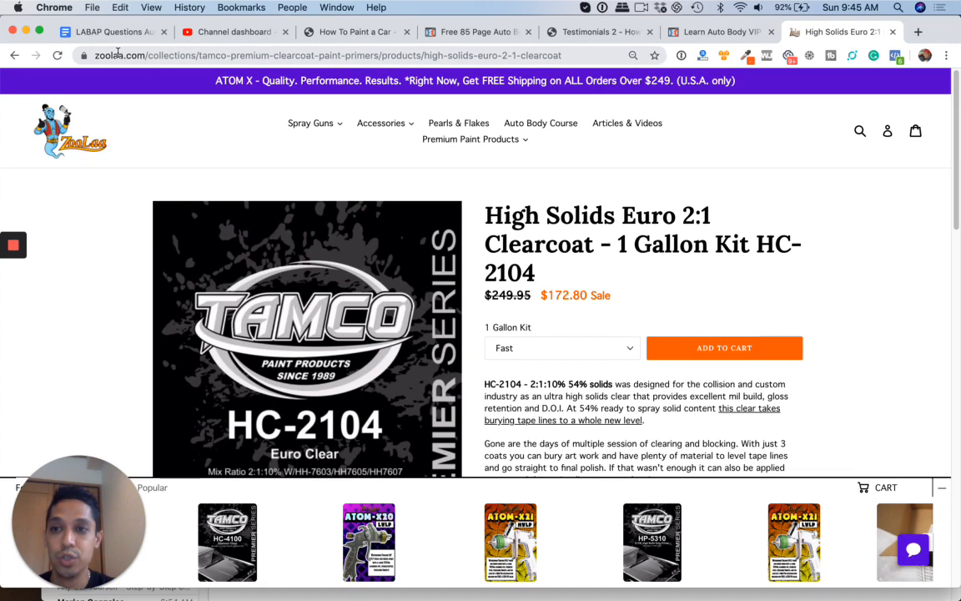
{"action": "mouse_move", "coordinate": [583, 117]}
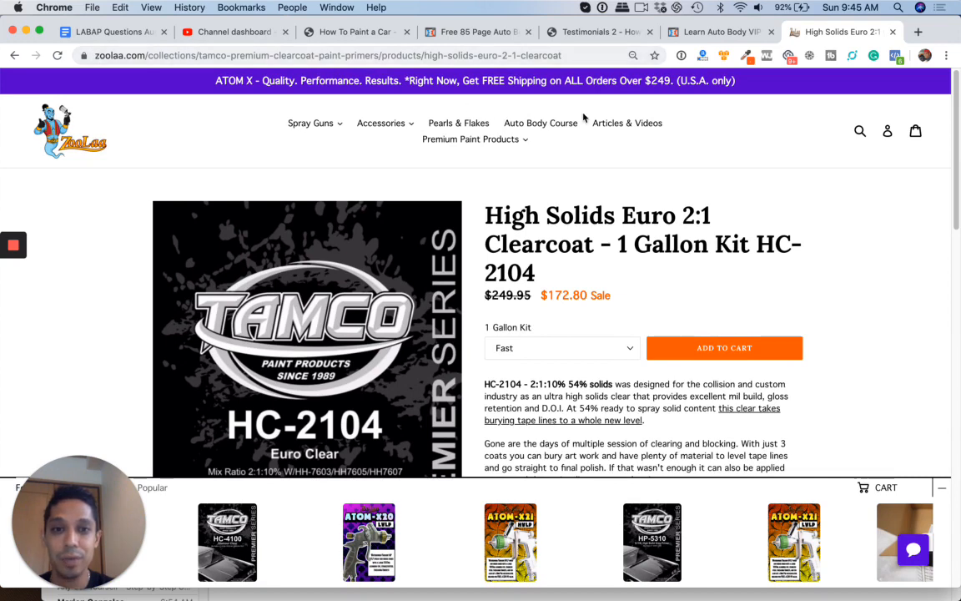
{"action": "left_click", "coordinate": [470, 138]}
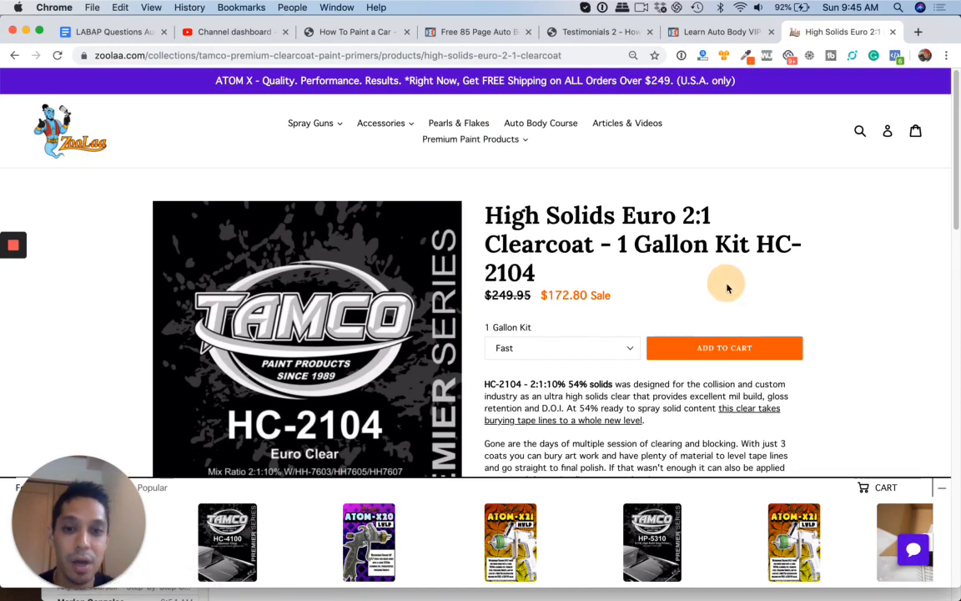
{"action": "scroll", "scroll_direction": "down", "scroll_amount": 3}
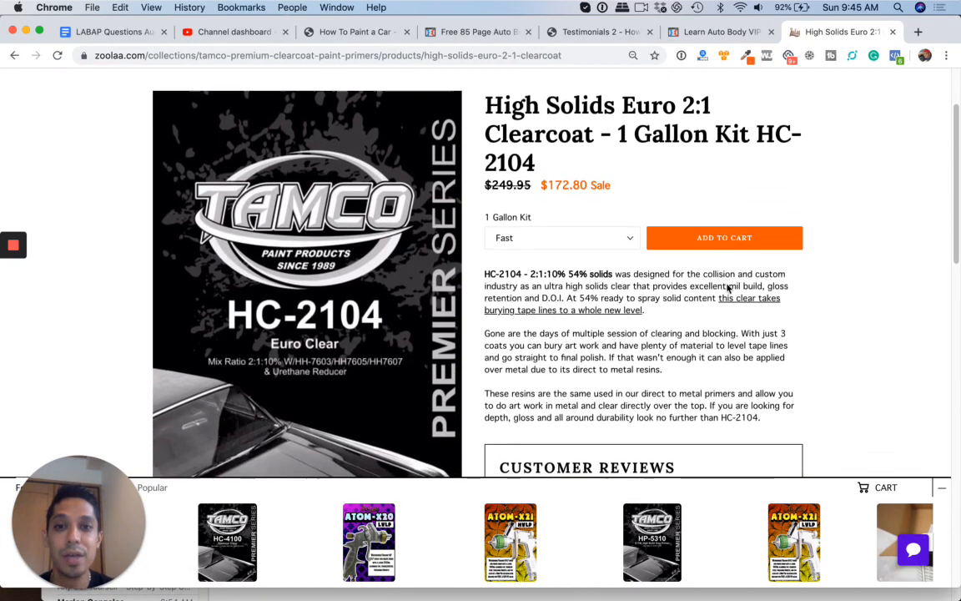
{"action": "scroll", "scroll_direction": "down", "scroll_amount": 3}
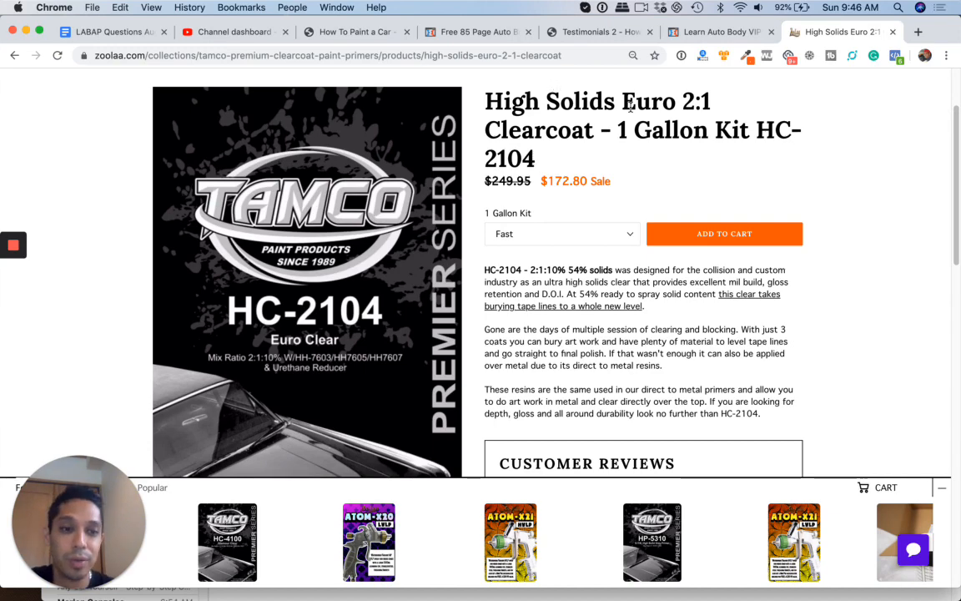
{"action": "scroll", "scroll_direction": "down", "scroll_amount": 3}
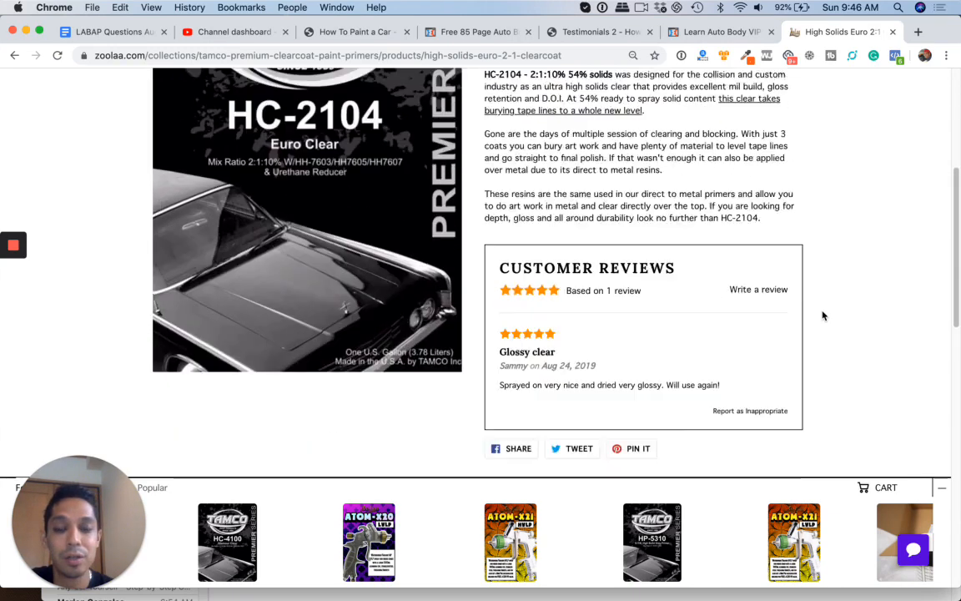
{"action": "scroll", "scroll_direction": "up", "scroll_amount": 3}
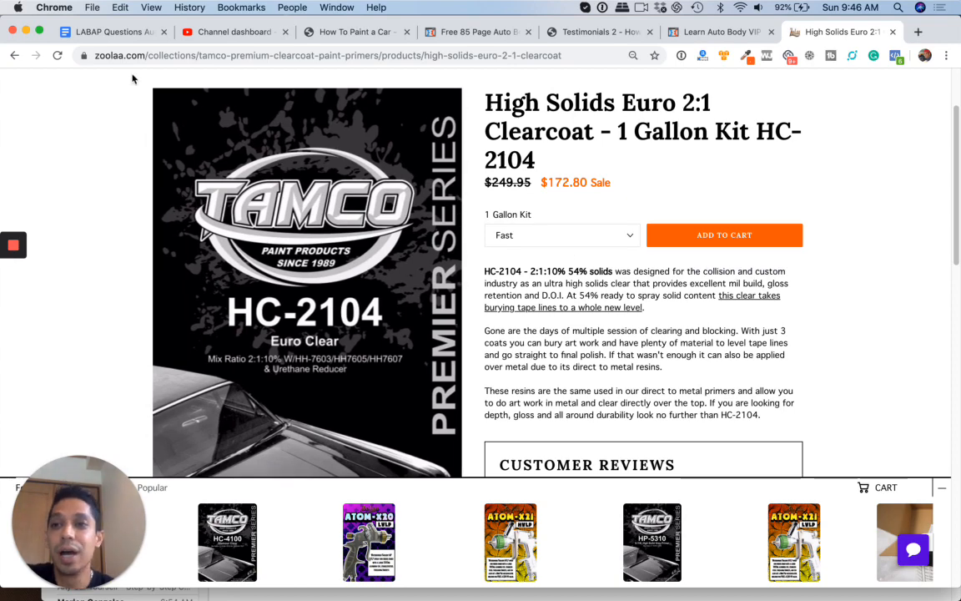
{"action": "mouse_move", "coordinate": [541, 214]}
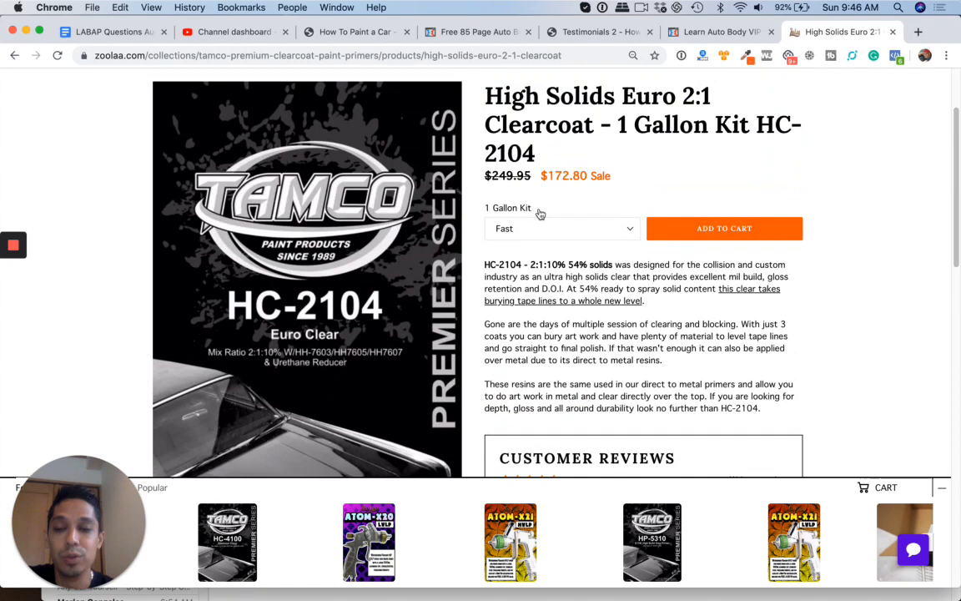
{"action": "mouse_move", "coordinate": [854, 166]}
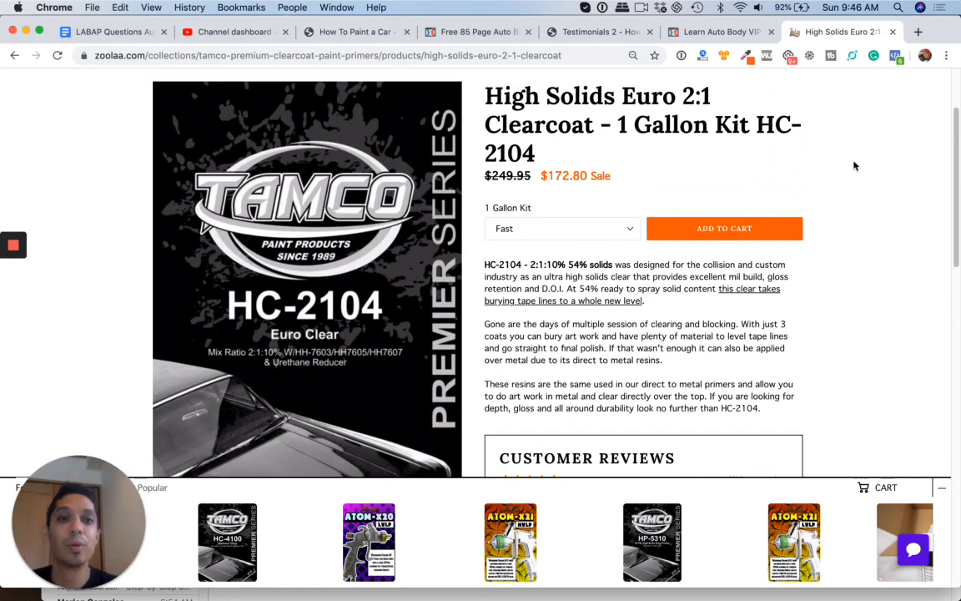
{"action": "mouse_move", "coordinate": [300, 83]}
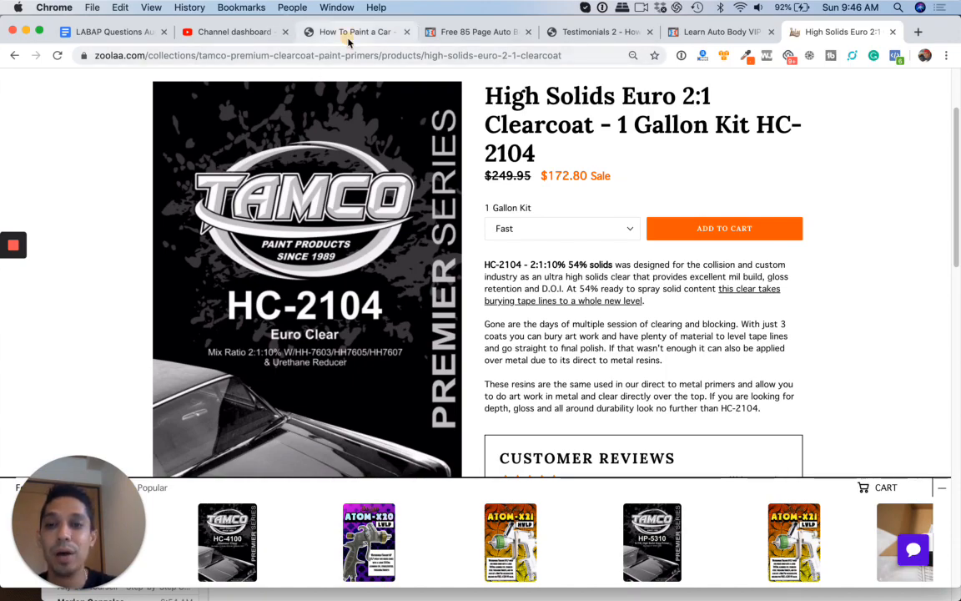
Show the Learn Auto Body and Paint home page with its VIP course packages and latest YouTube videos.
{"action": "left_click", "coordinate": [354, 32]}
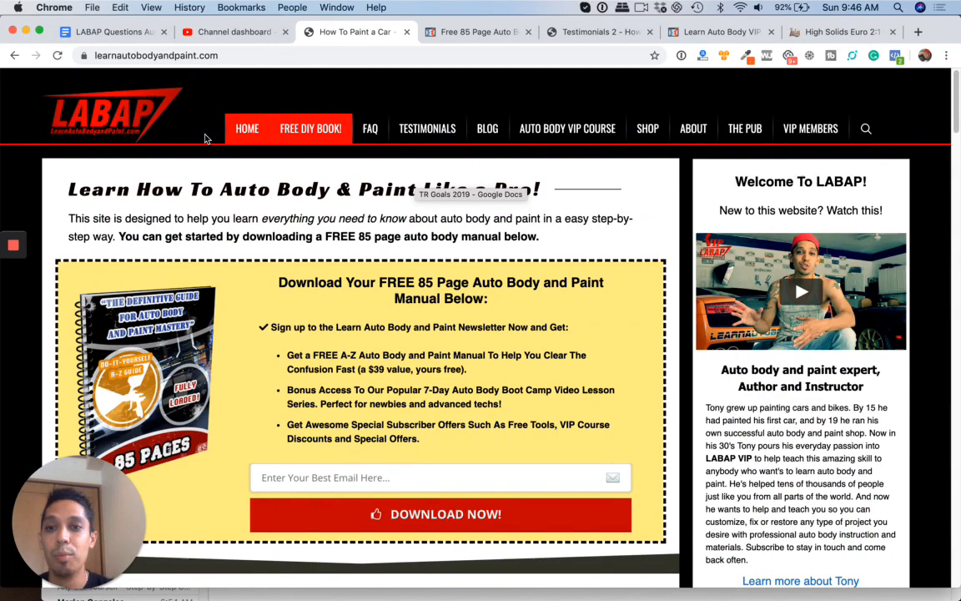
{"action": "scroll", "scroll_direction": "down", "scroll_amount": 3}
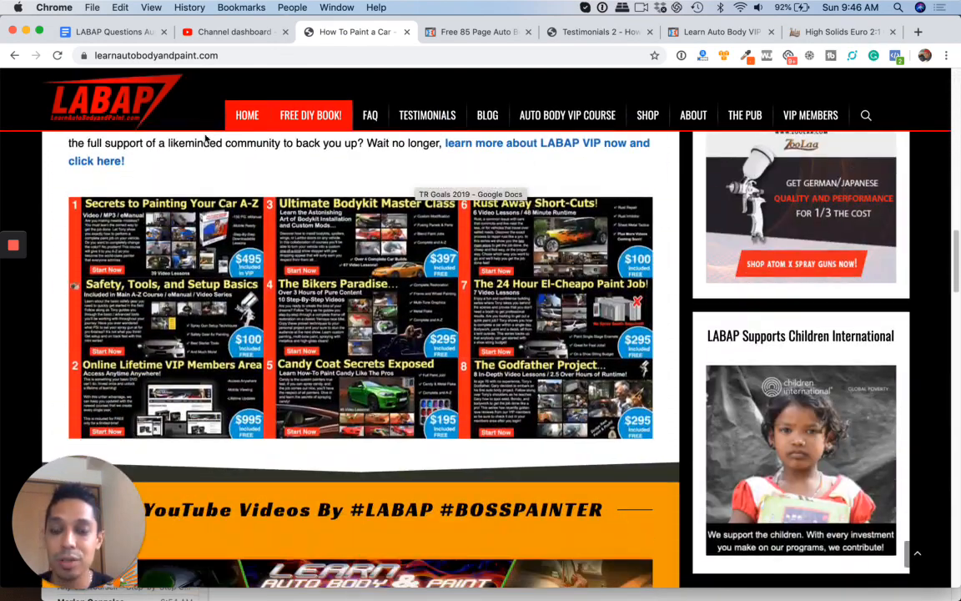
{"action": "scroll", "scroll_direction": "down", "scroll_amount": 3}
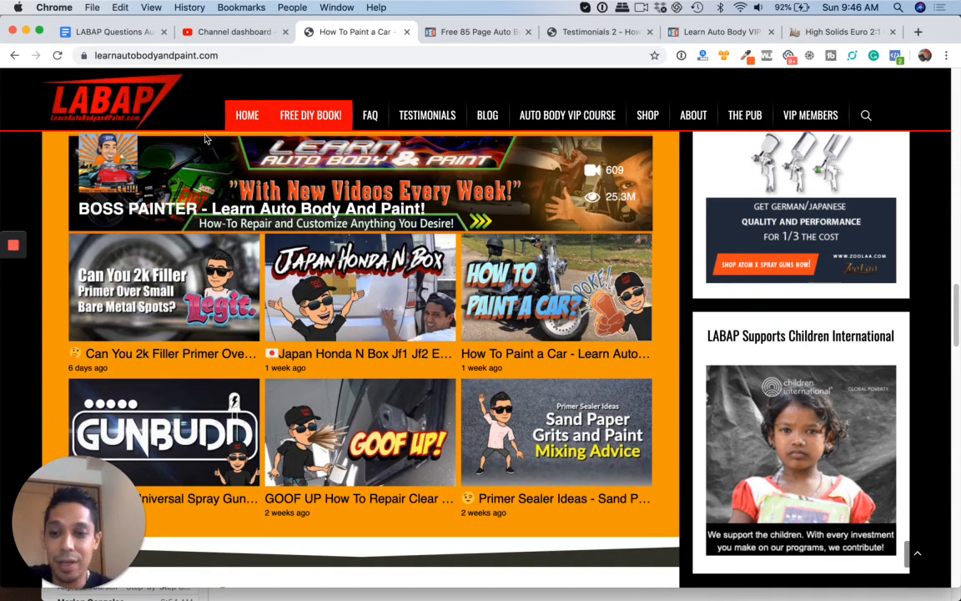
{"action": "scroll", "scroll_direction": "down", "scroll_amount": 3}
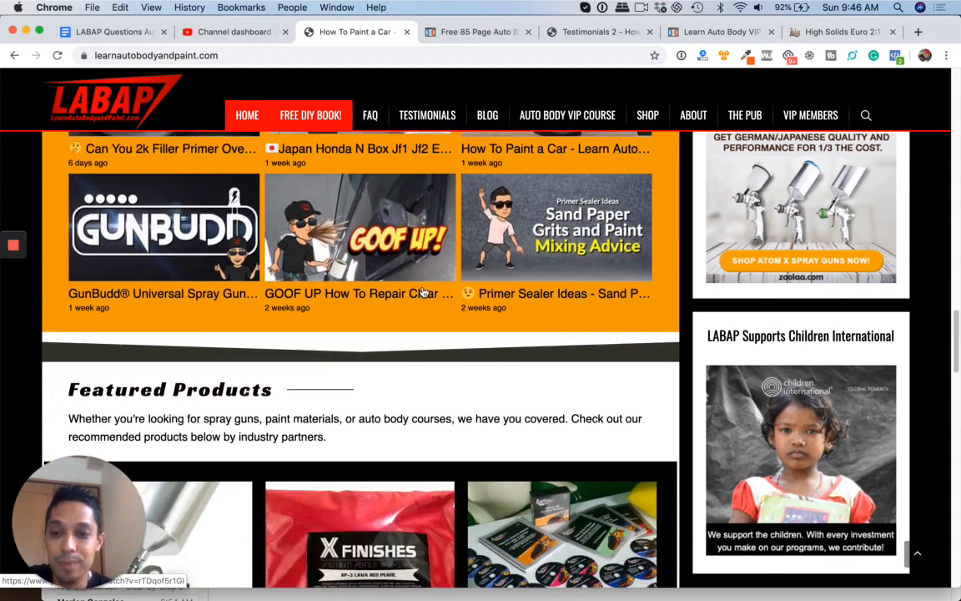
{"action": "scroll", "scroll_direction": "down", "scroll_amount": 3}
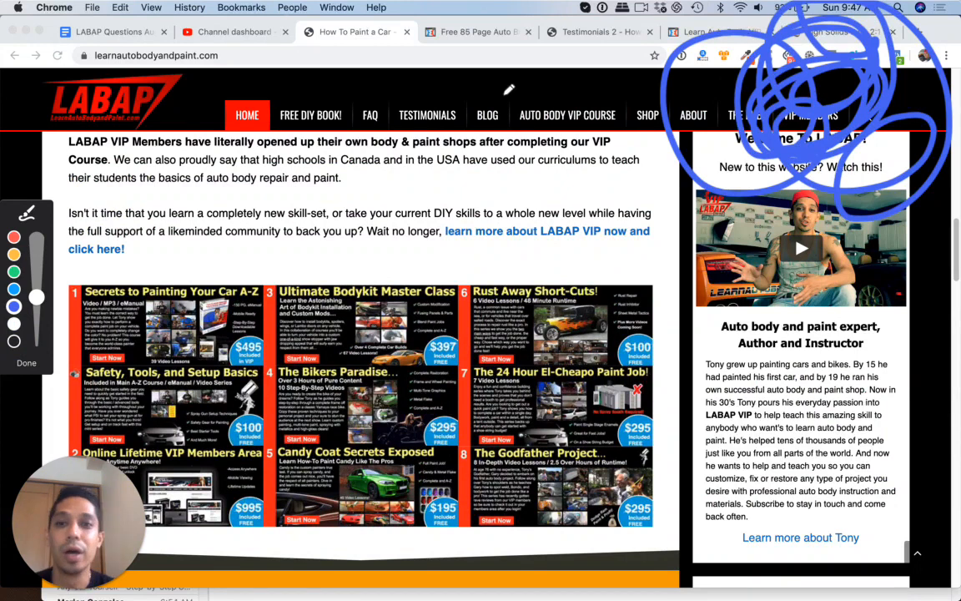
{"action": "left_click", "coordinate": [26, 362]}
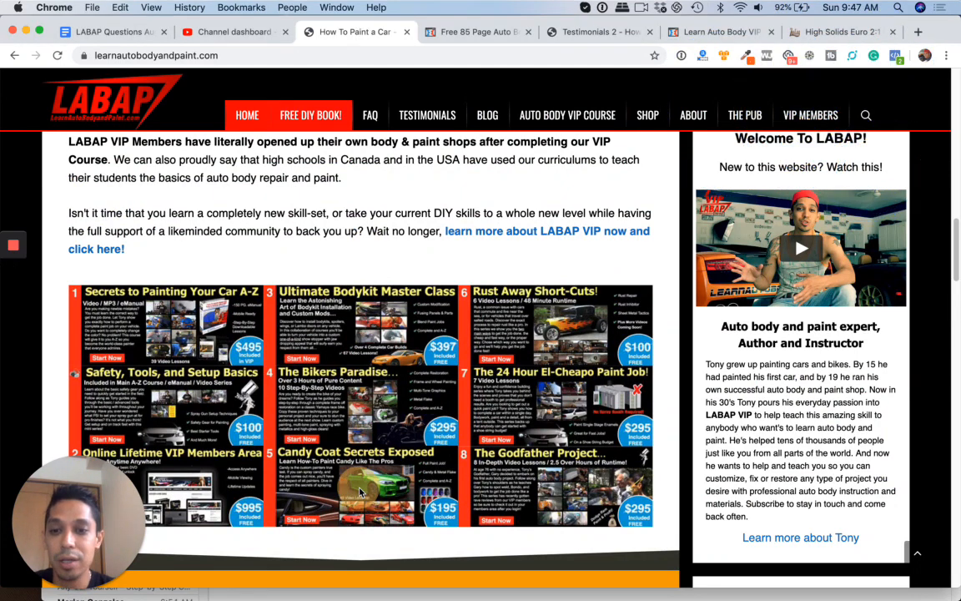
{"action": "mouse_move", "coordinate": [150, 265]}
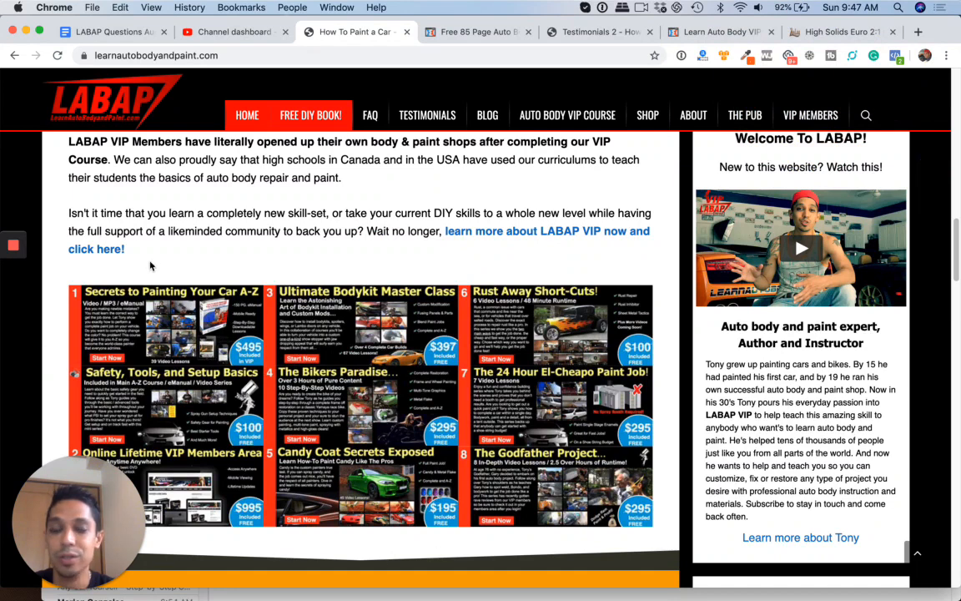